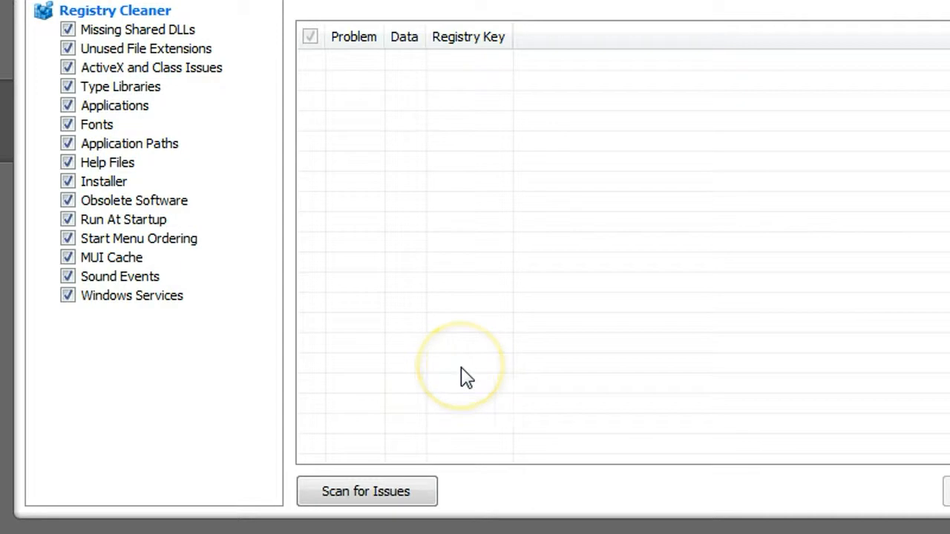
{"action": "mouse_move", "coordinate": [436, 330]}
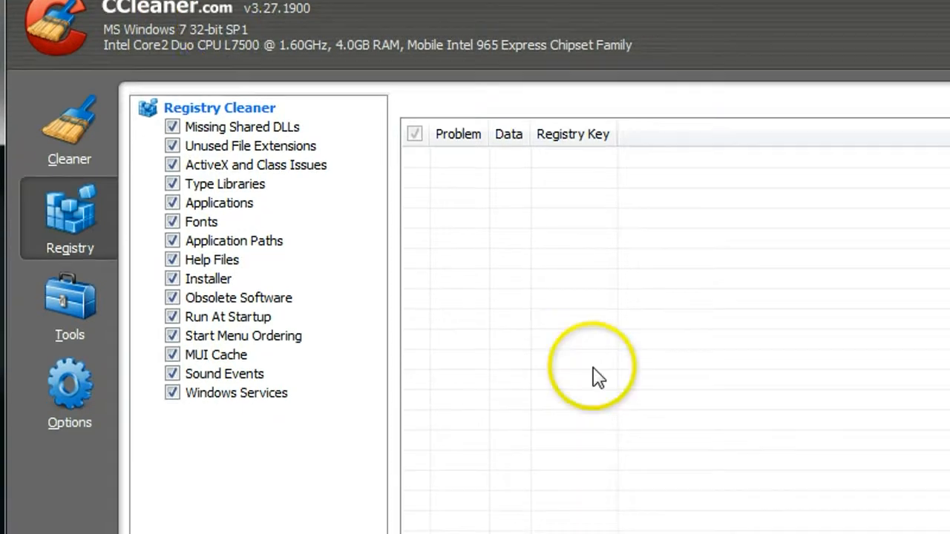
{"action": "mouse_move", "coordinate": [599, 377]}
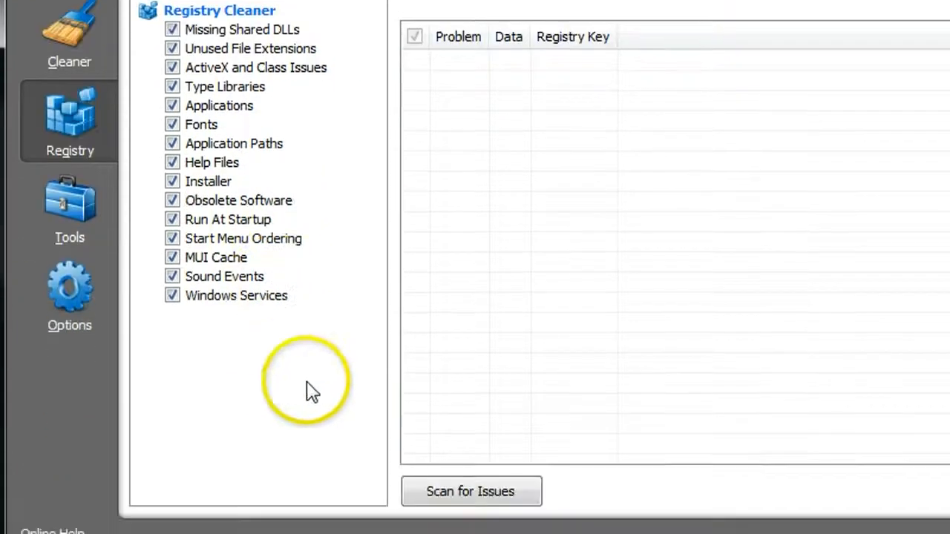
Scan the registry for issues and review the results, including missing shared DLLs and unused file extensions.
{"action": "left_click", "coordinate": [471, 492]}
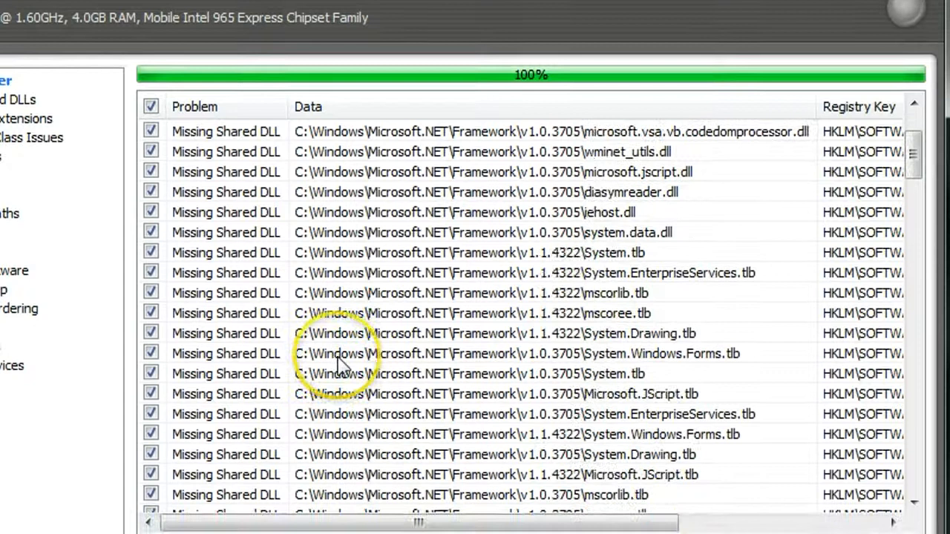
{"action": "scroll", "scroll_direction": "down", "scroll_amount": 3}
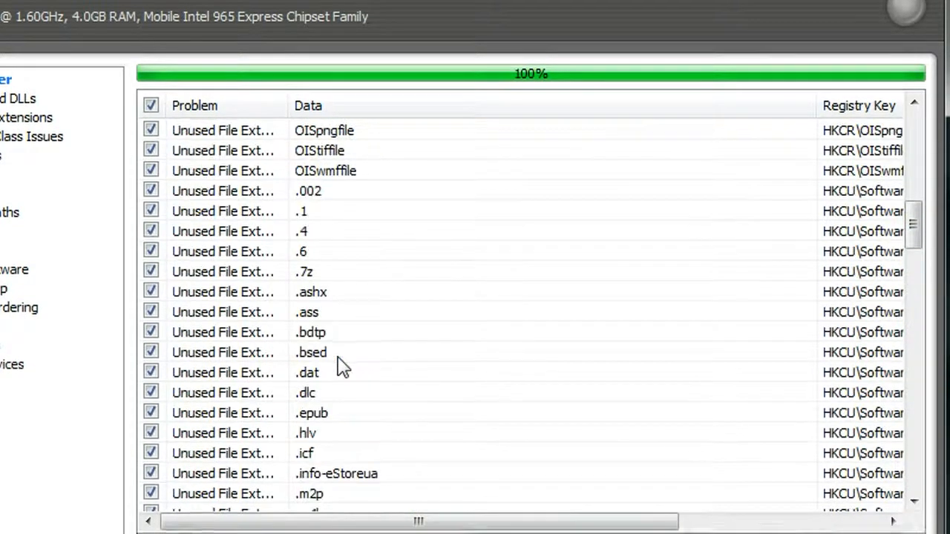
{"action": "left_click", "coordinate": [849, 491]}
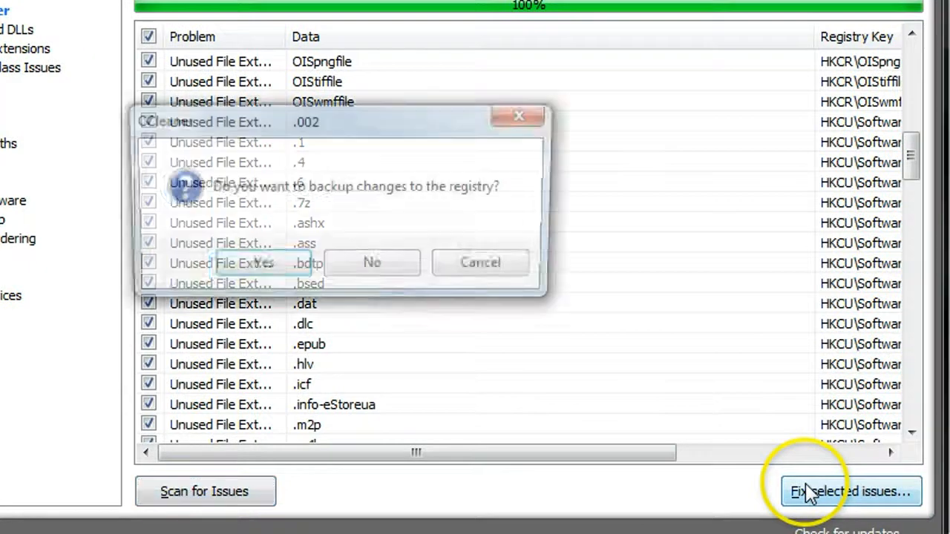
{"action": "left_click", "coordinate": [849, 491]}
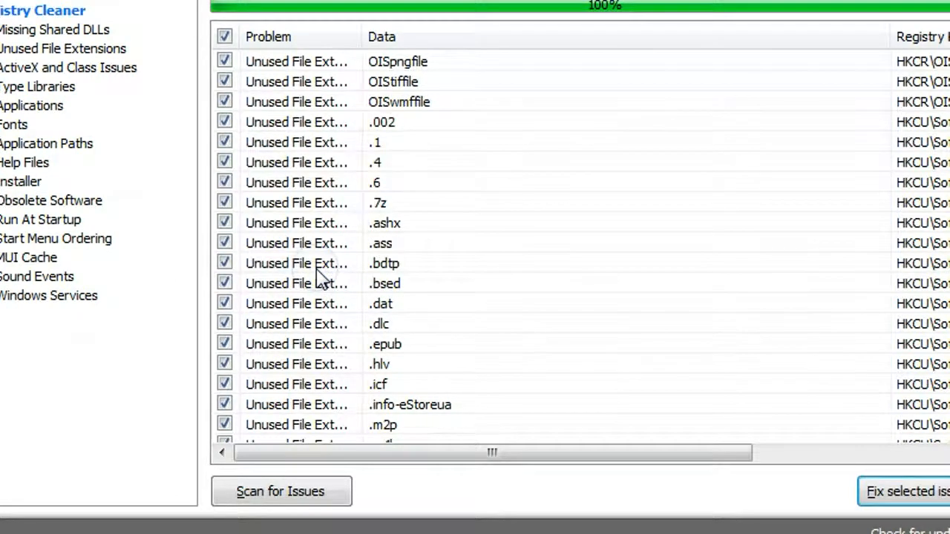
{"action": "left_click", "coordinate": [905, 492]}
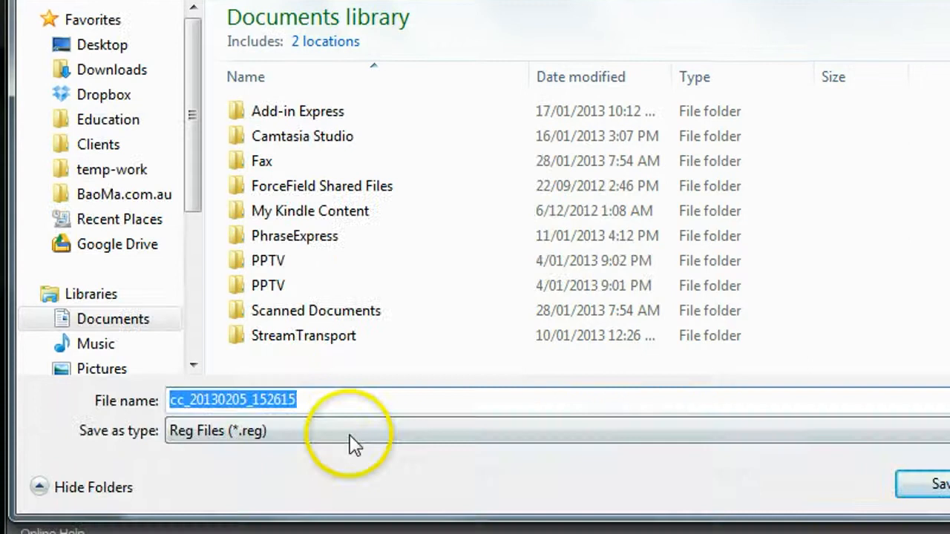
{"action": "mouse_move", "coordinate": [363, 383]}
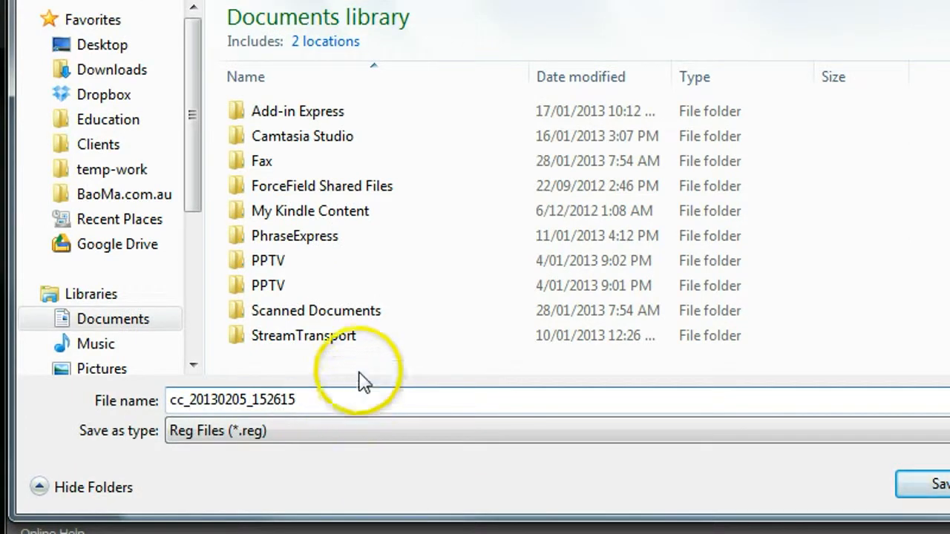
Review the backup file name cc_20130205_152615 and save it as a .reg file in Documents.
{"action": "left_click", "coordinate": [303, 335]}
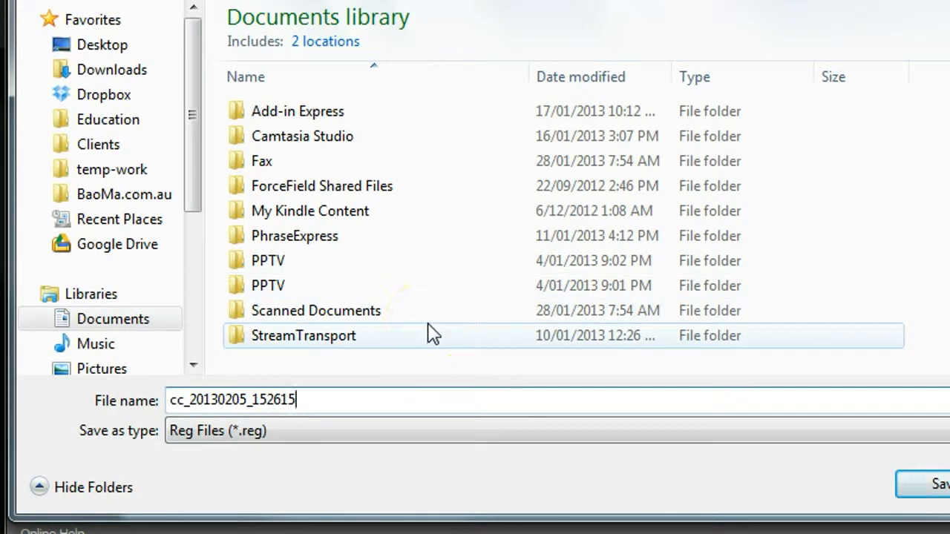
{"action": "left_click", "coordinate": [324, 400]}
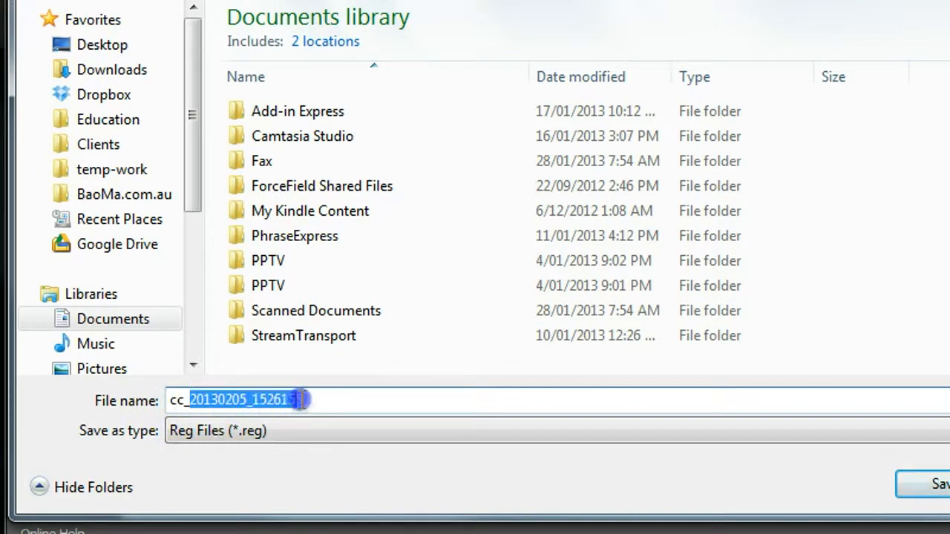
{"action": "left_click", "coordinate": [191, 400]}
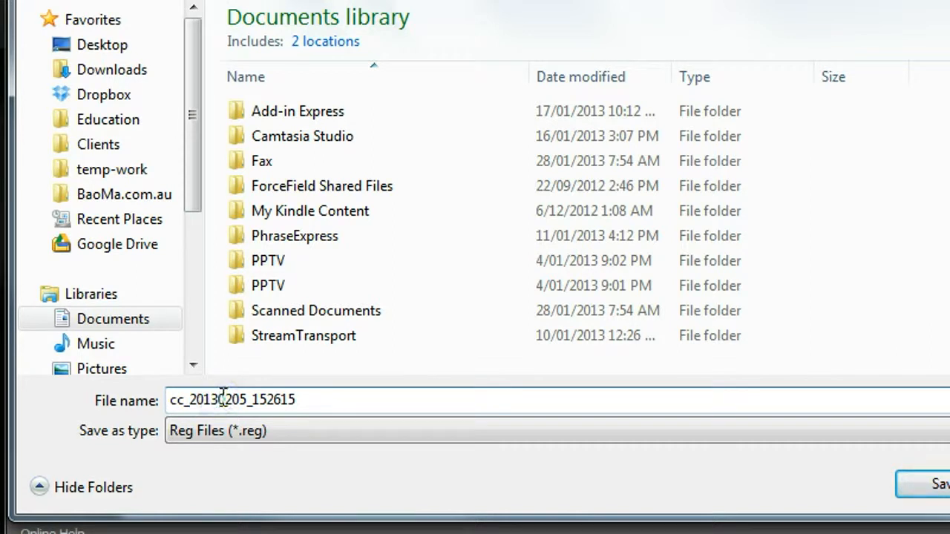
{"action": "mouse_move", "coordinate": [330, 399]}
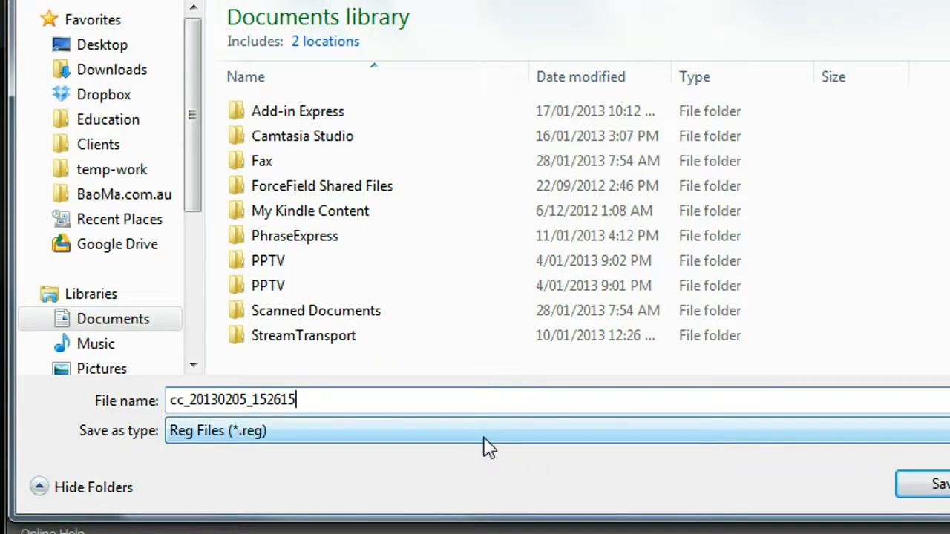
{"action": "left_click", "coordinate": [677, 481]}
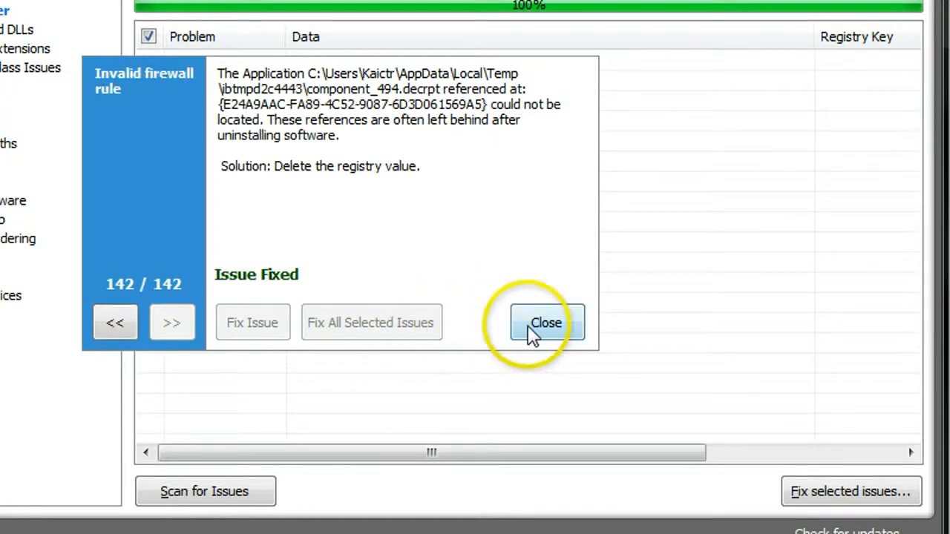
Close the fix dialog, leaving the registry results reporting 'No issues were found'.
{"action": "left_click", "coordinate": [547, 322]}
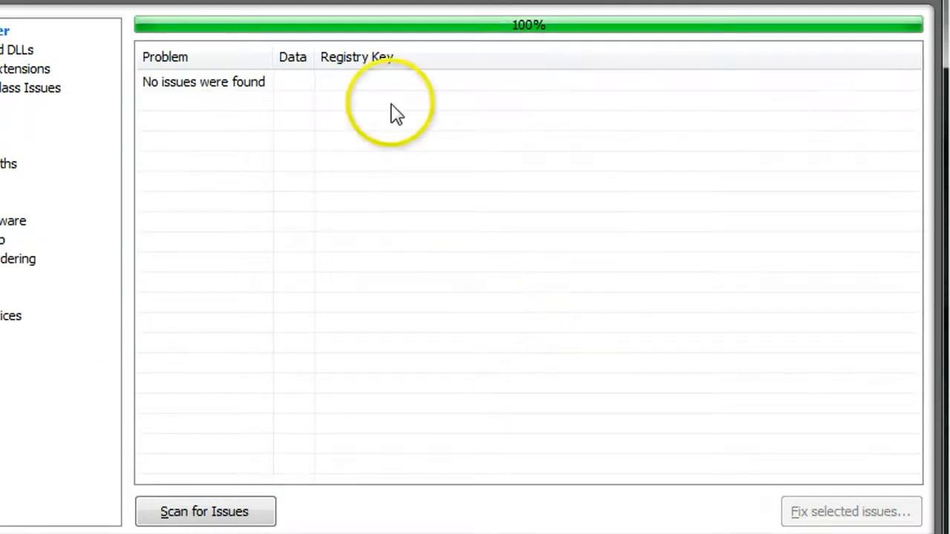